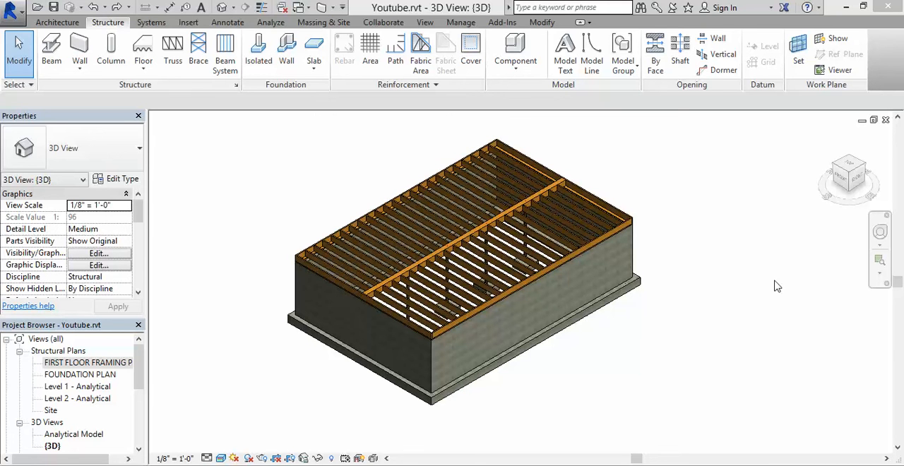
pyautogui.moveTo(571, 140)
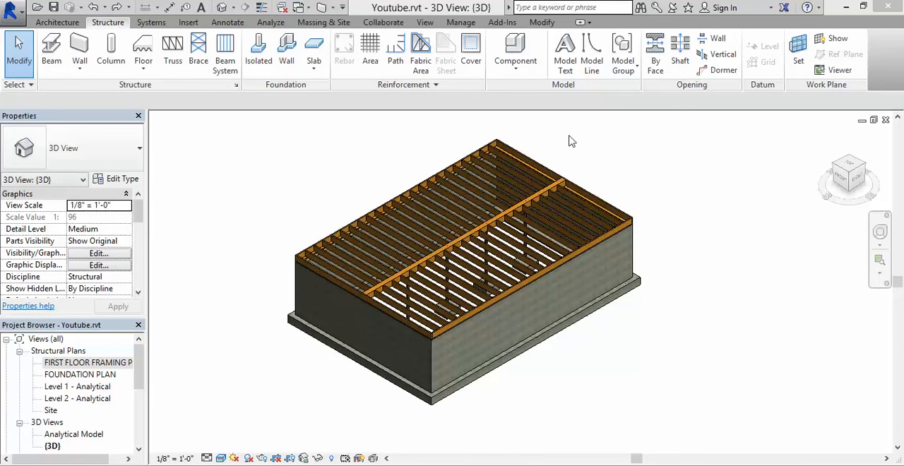
pyautogui.moveTo(612, 329)
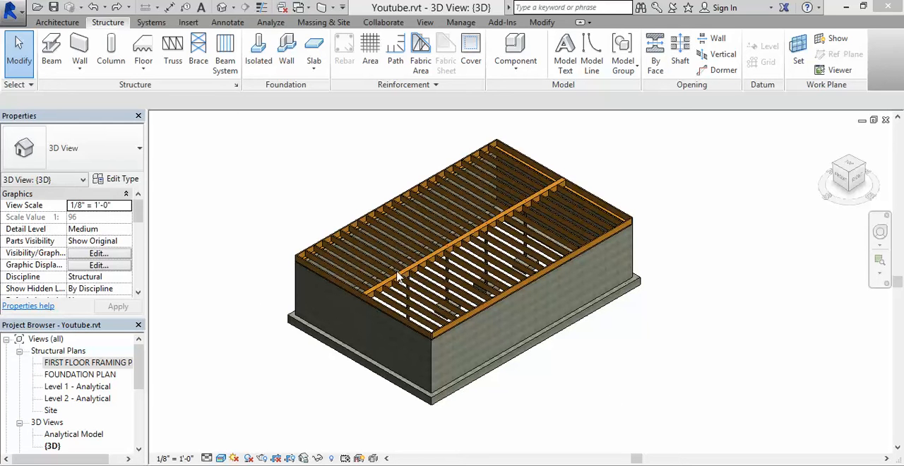
pyautogui.moveTo(565, 198)
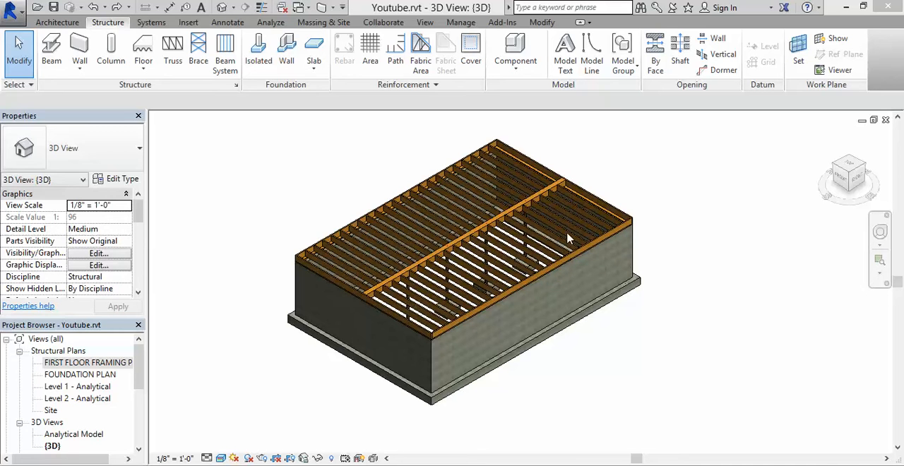
pyautogui.moveTo(374, 311)
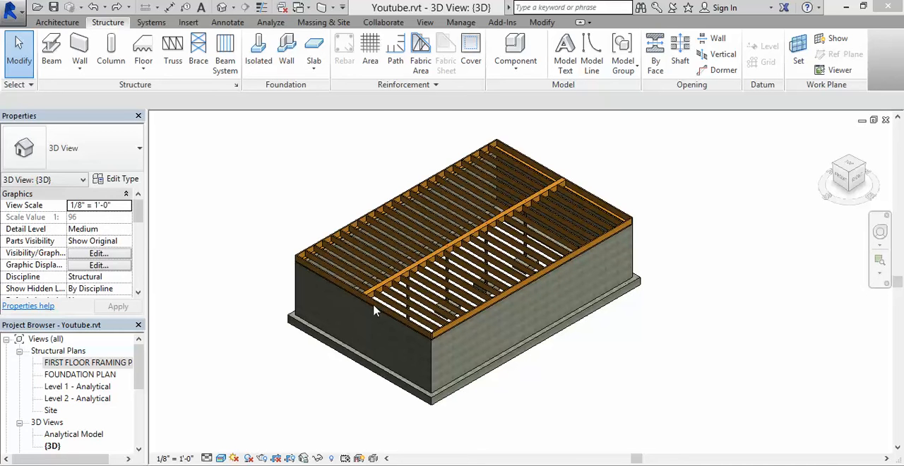
pyautogui.moveTo(409, 129)
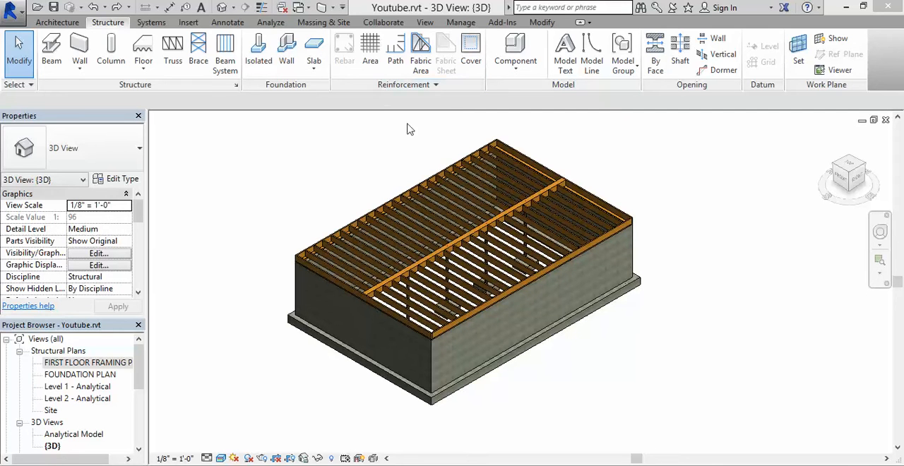
pyautogui.moveTo(367, 173)
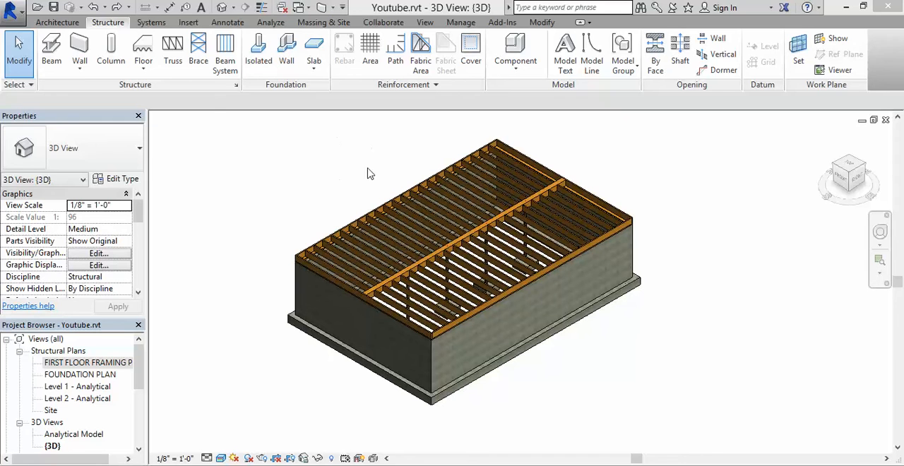
pyautogui.moveTo(257, 190)
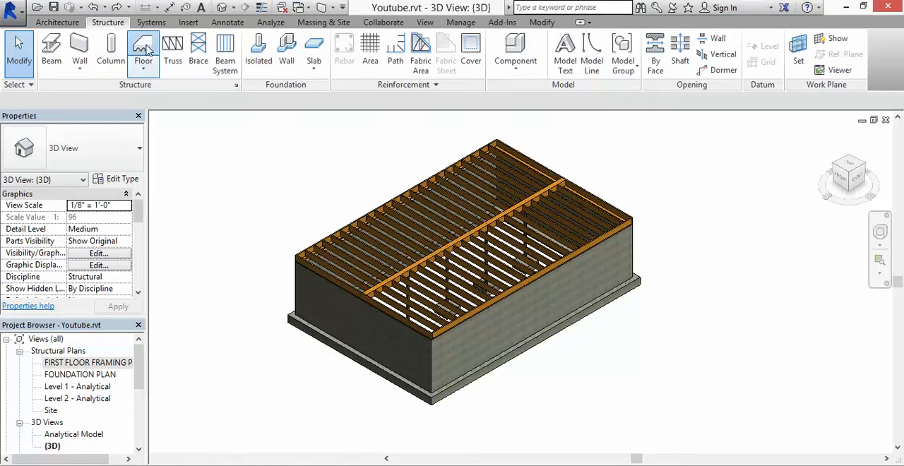
# - Start a new floor with the 6" Concrete type and view its type properties
pyautogui.click(143, 49)
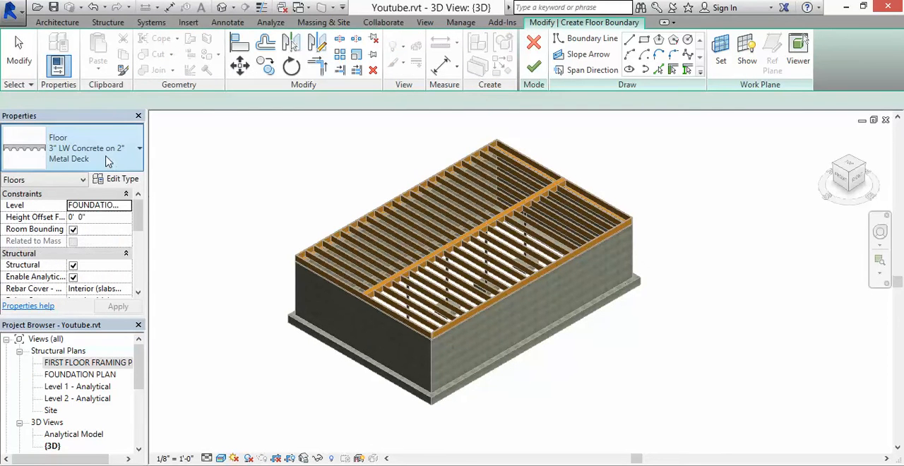
pyautogui.click(139, 148)
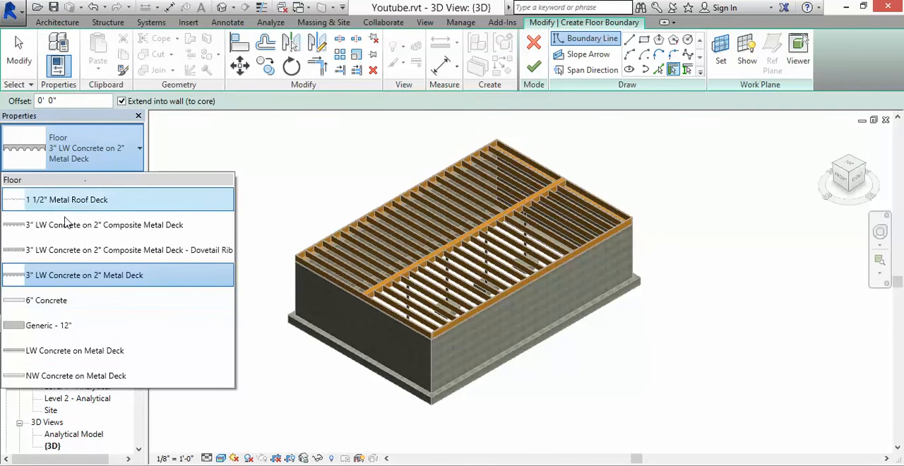
pyautogui.click(84, 274)
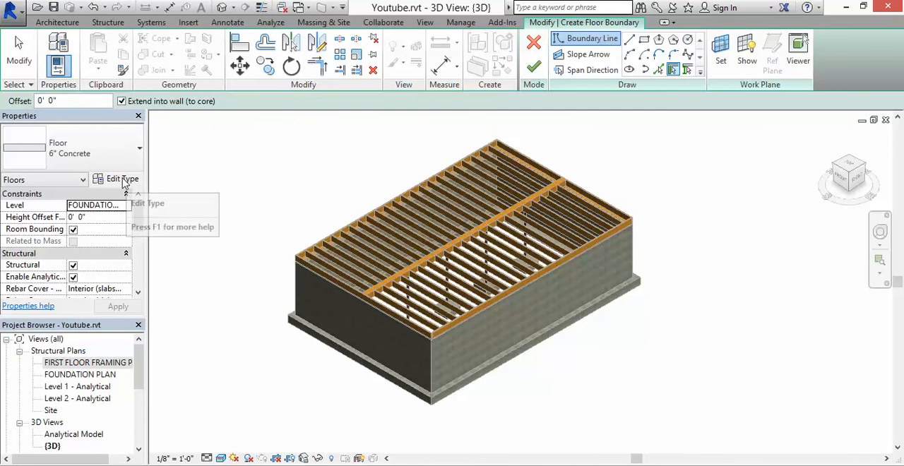
pyautogui.click(120, 178)
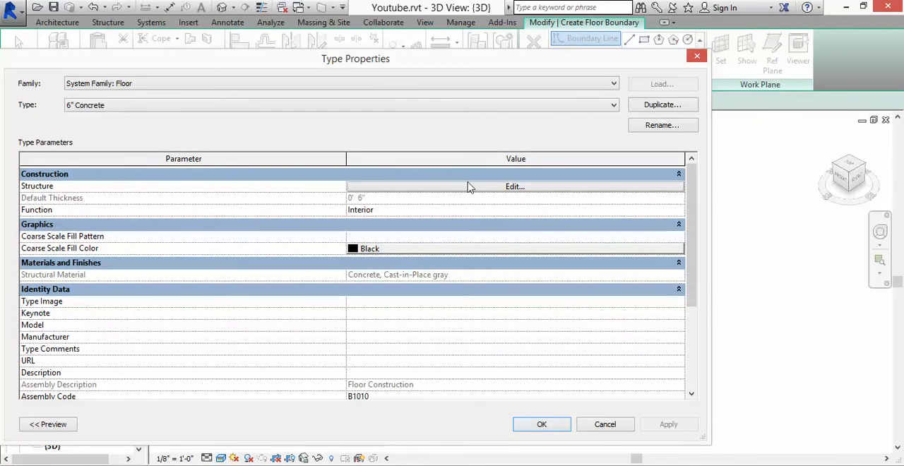
# - Duplicate the floor type as 3/4" PLYWOOD SHEATHING and bring up its structure layers
pyautogui.click(662, 105)
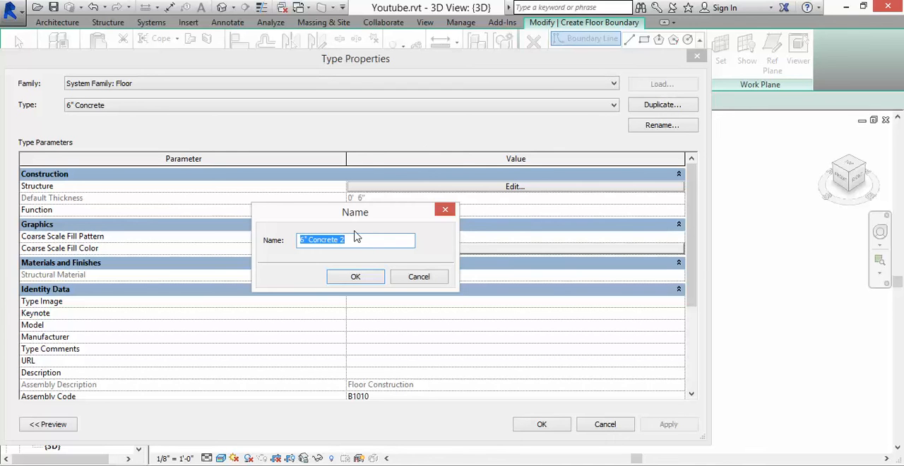
pyautogui.write('3/4"')
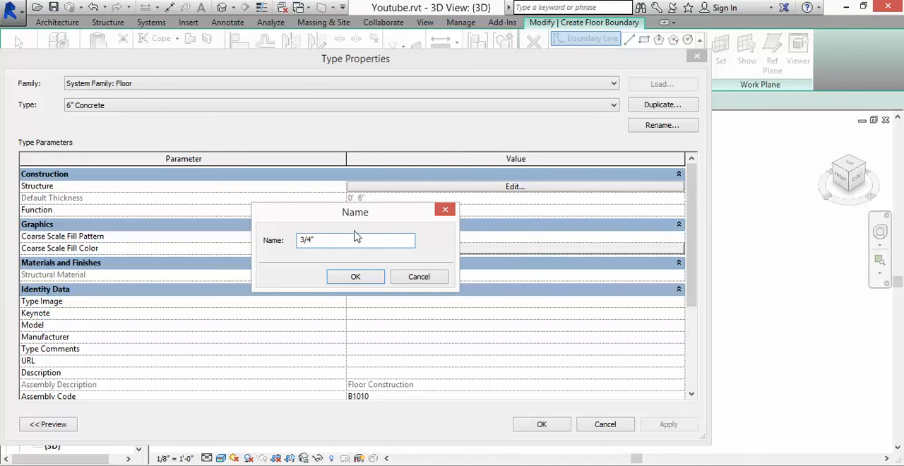
pyautogui.write('PLYWOOD')
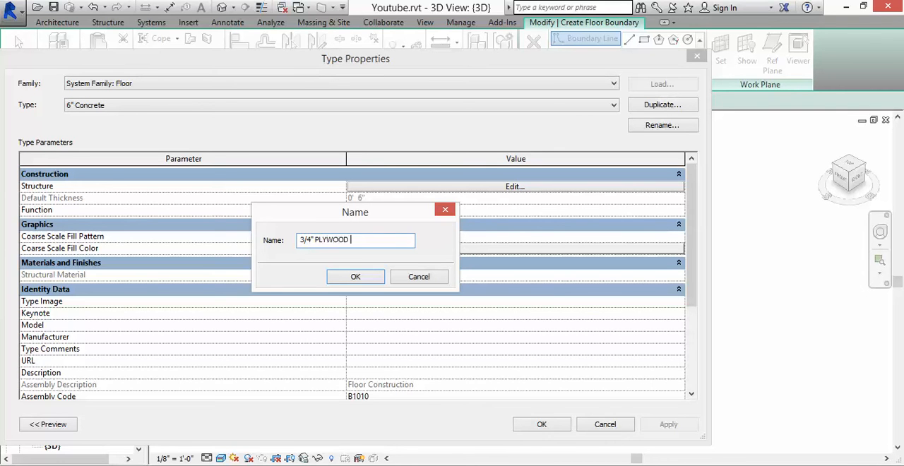
pyautogui.write('SHEATHING')
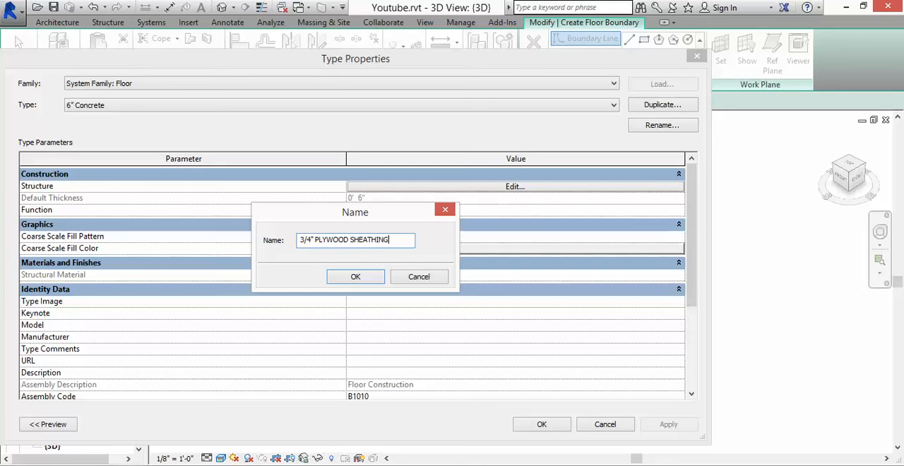
pyautogui.click(355, 276)
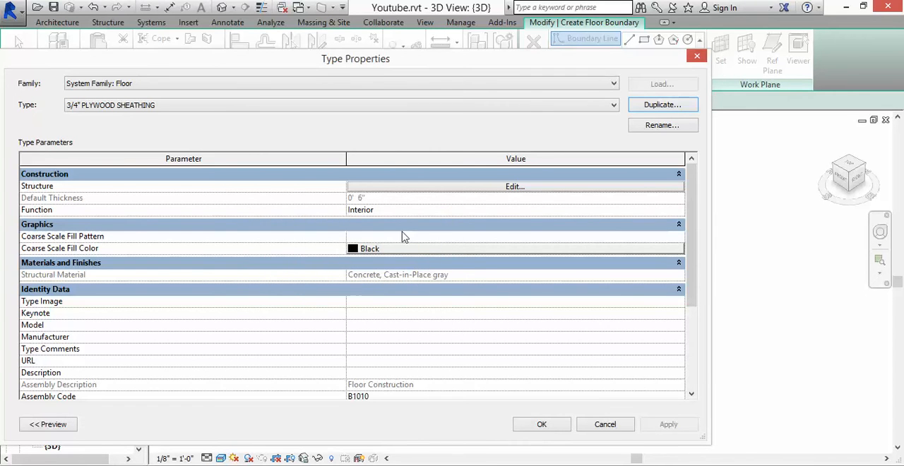
pyautogui.moveTo(462, 194)
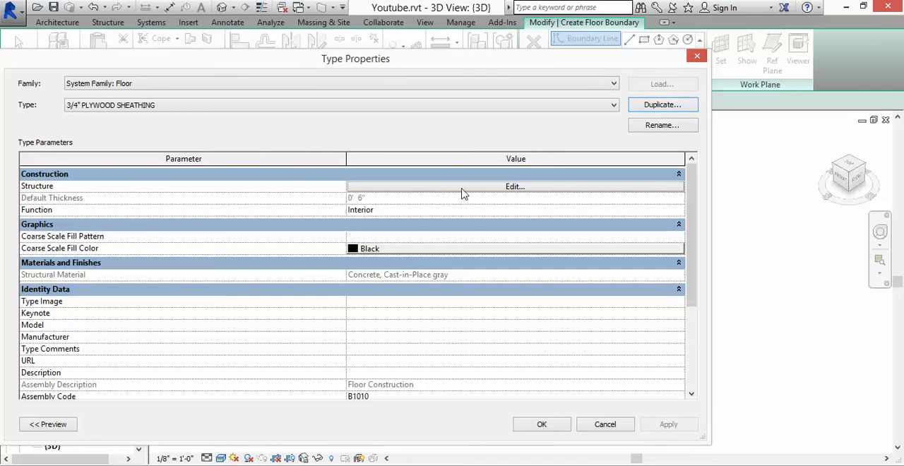
pyautogui.moveTo(496, 191)
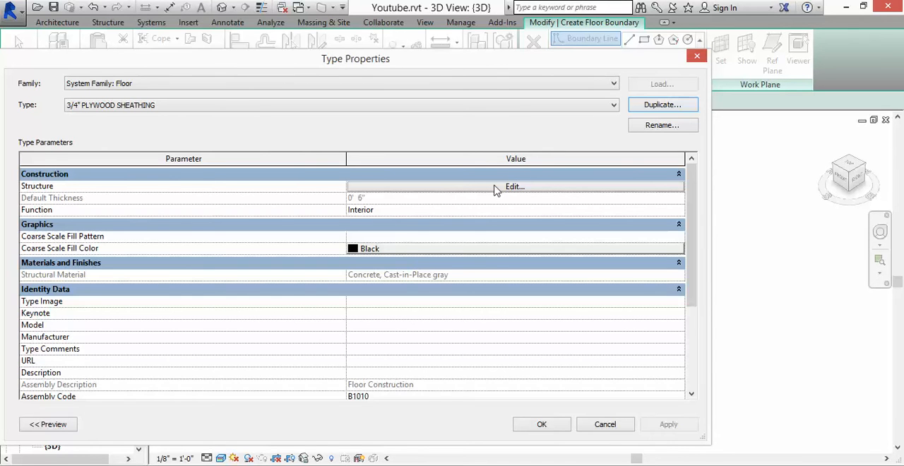
pyautogui.click(515, 187)
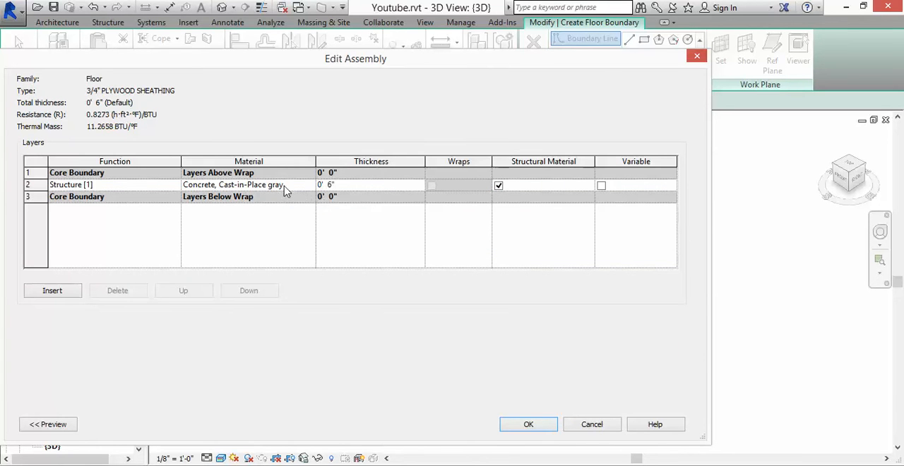
# - Give the Structure [1] layer the Plywood, Sheathing material and 3/4" thickness
pyautogui.click(248, 184)
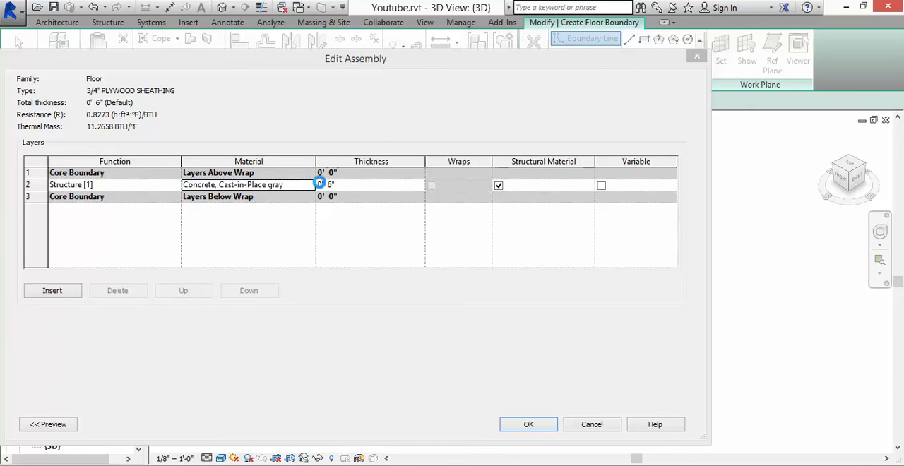
pyautogui.click(319, 184)
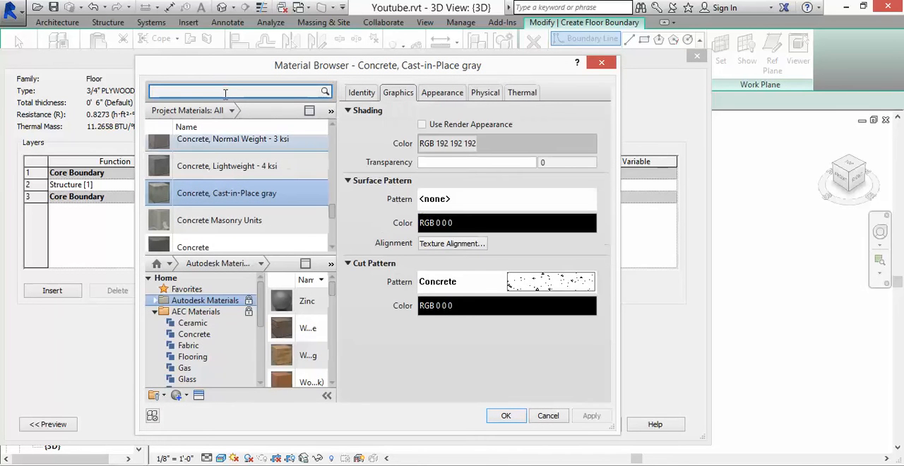
pyautogui.write('PLYWOO')
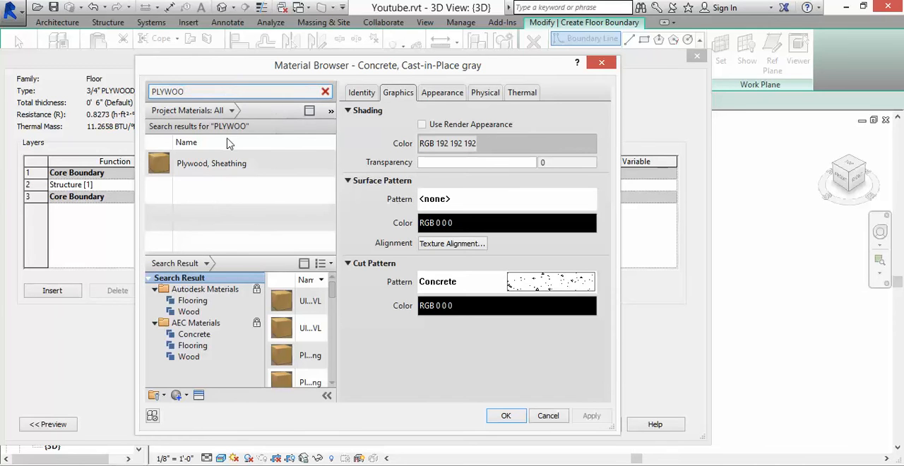
pyautogui.click(212, 164)
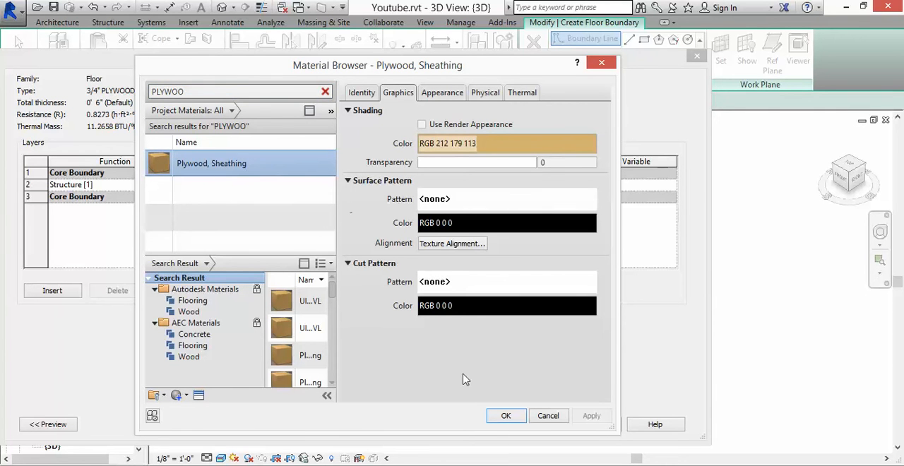
pyautogui.click(505, 415)
pyautogui.write('3')
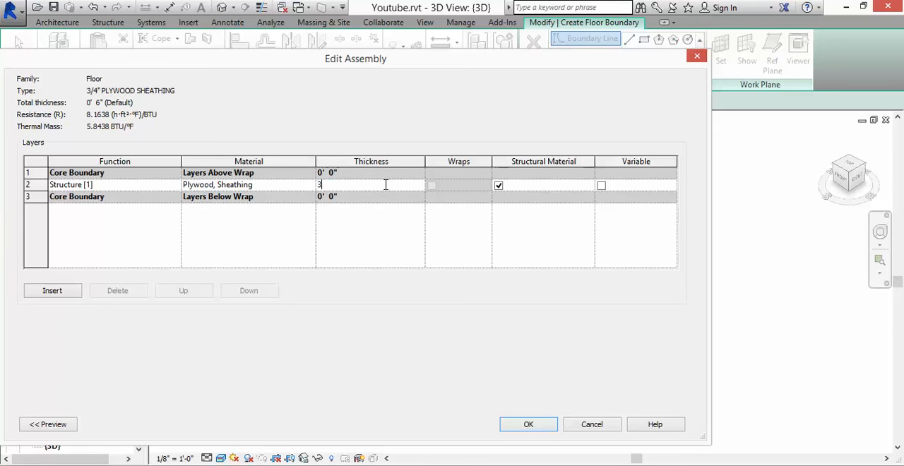
pyautogui.write('/4"')
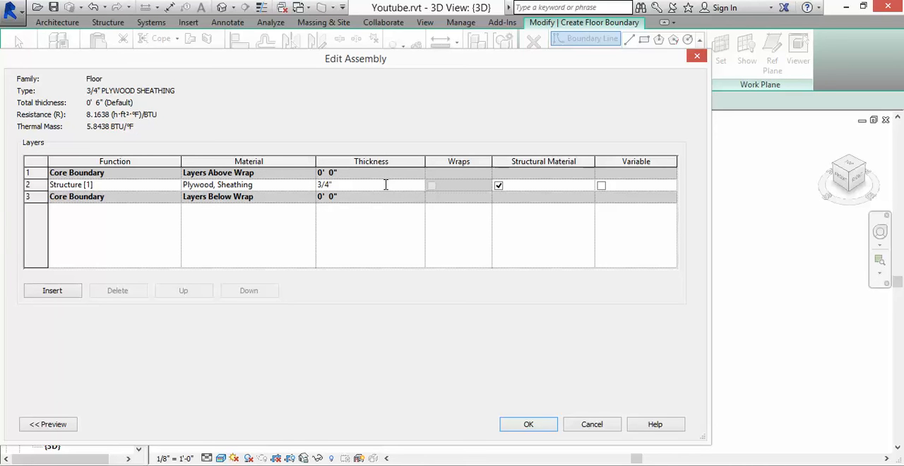
pyautogui.click(528, 424)
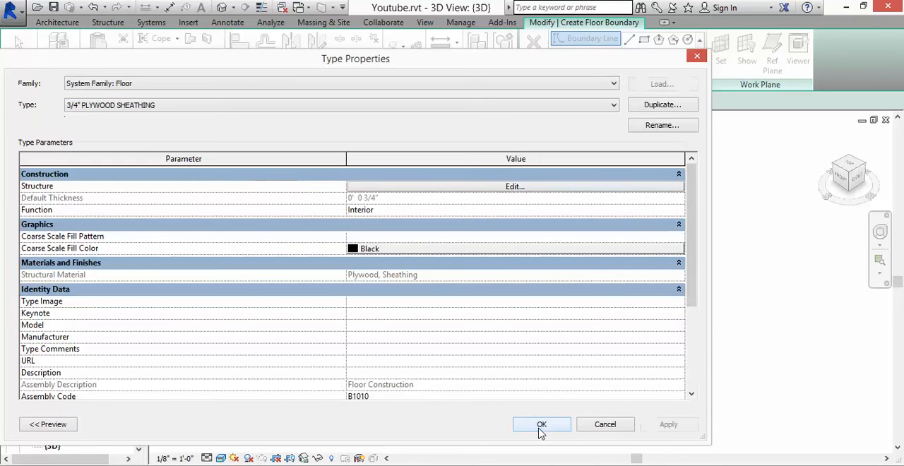
# - Apply the new type, open FIRST FLOOR FRAMING PLAN, and place the floor on that level
pyautogui.click(542, 424)
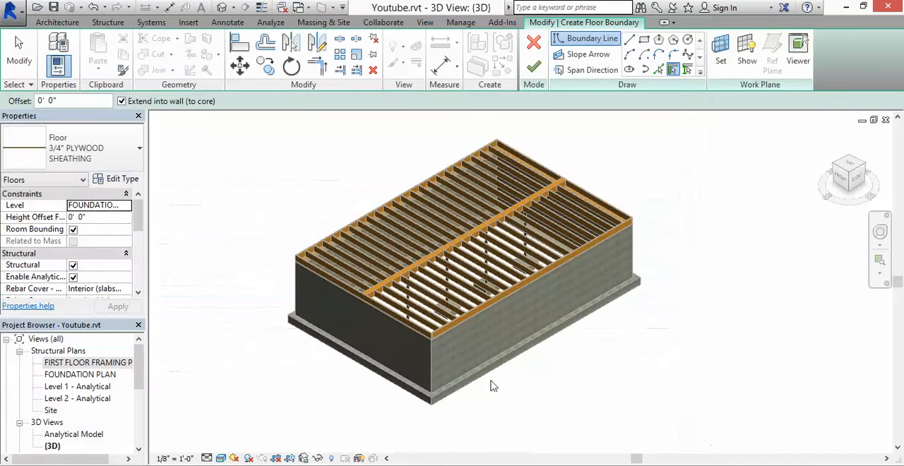
pyautogui.moveTo(104, 384)
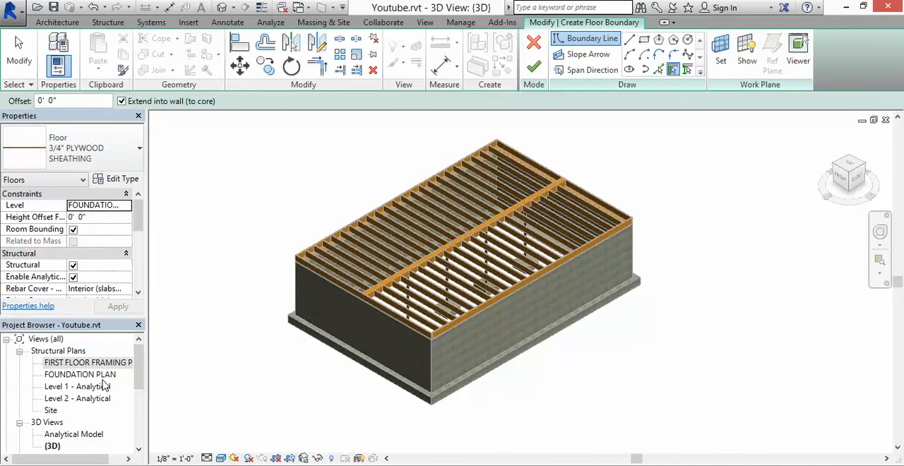
pyautogui.click(88, 362)
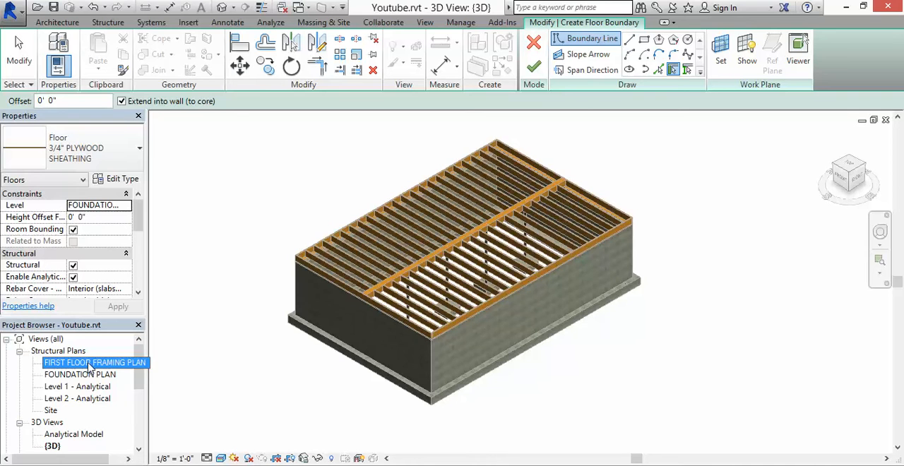
pyautogui.doubleClick(94, 363)
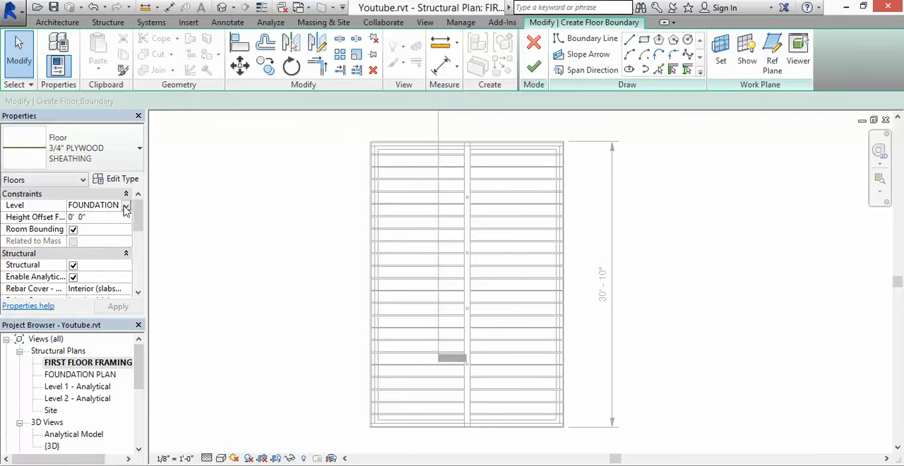
pyautogui.click(126, 205)
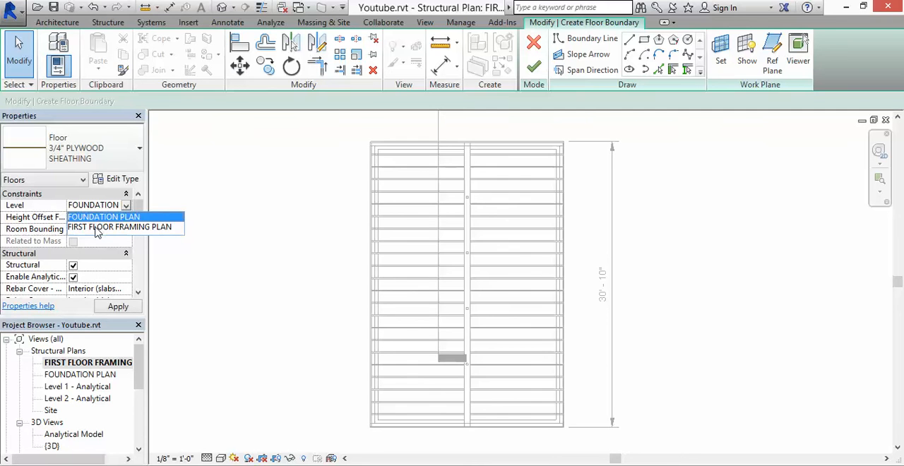
pyautogui.click(120, 227)
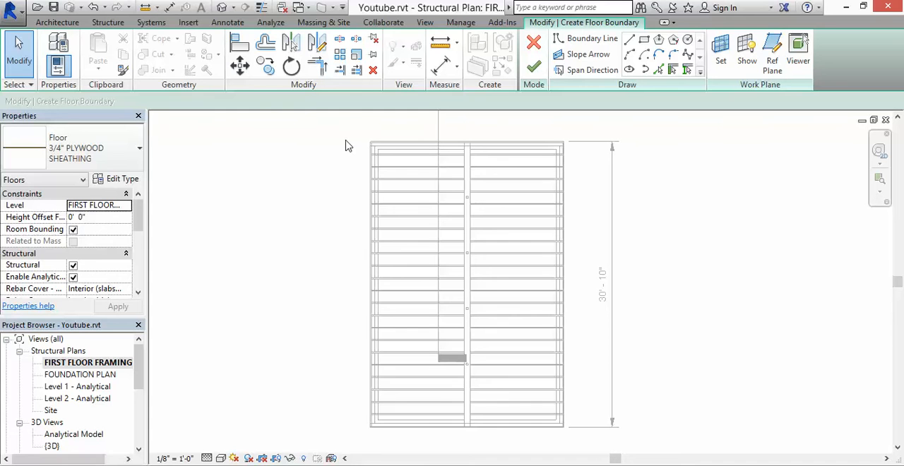
pyautogui.moveTo(307, 181)
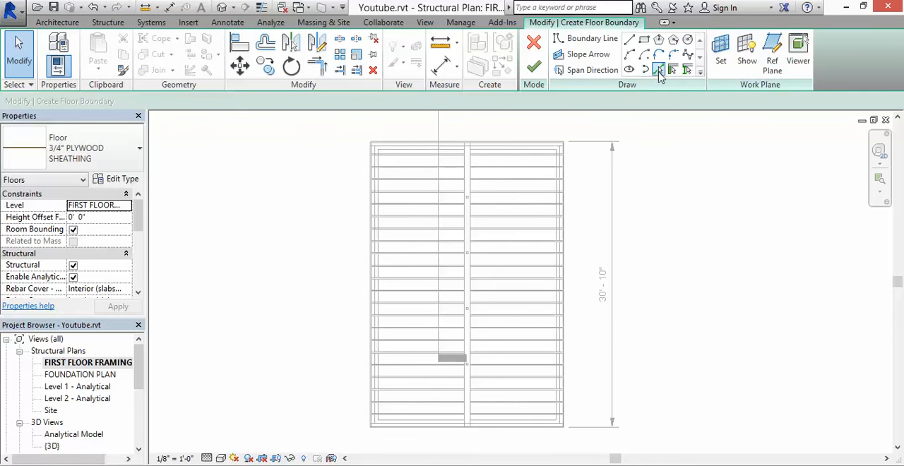
# - Start tracing the outer joist framing edges as the floor boundary
pyautogui.click(659, 69)
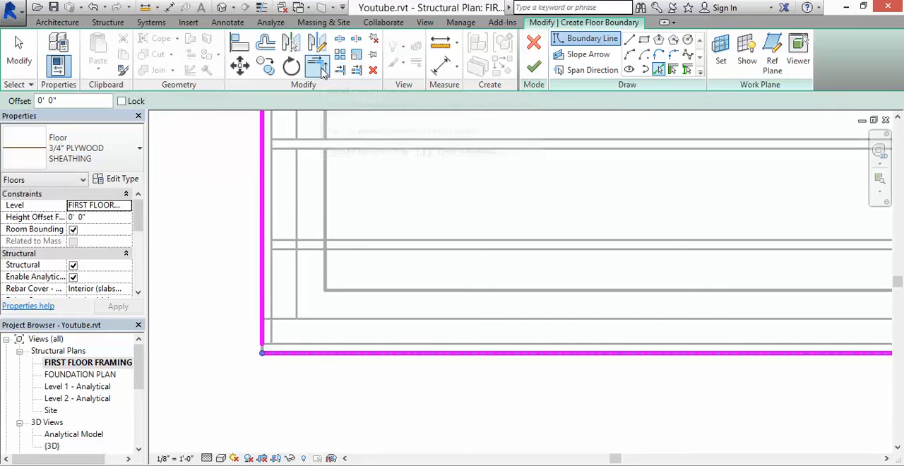
pyautogui.moveTo(318, 69)
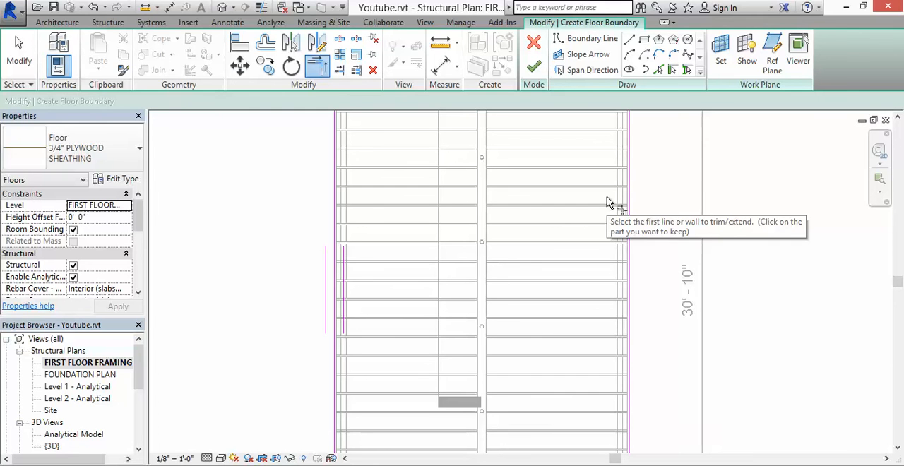
pyautogui.moveTo(534, 66)
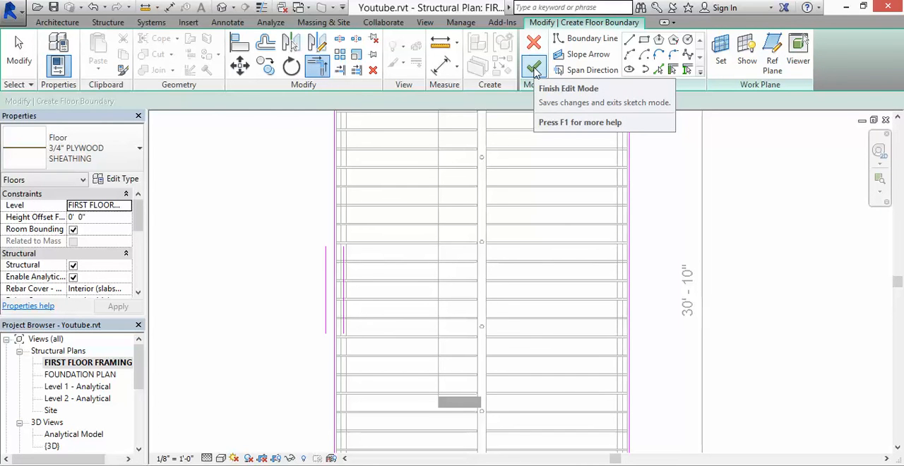
pyautogui.moveTo(592, 70)
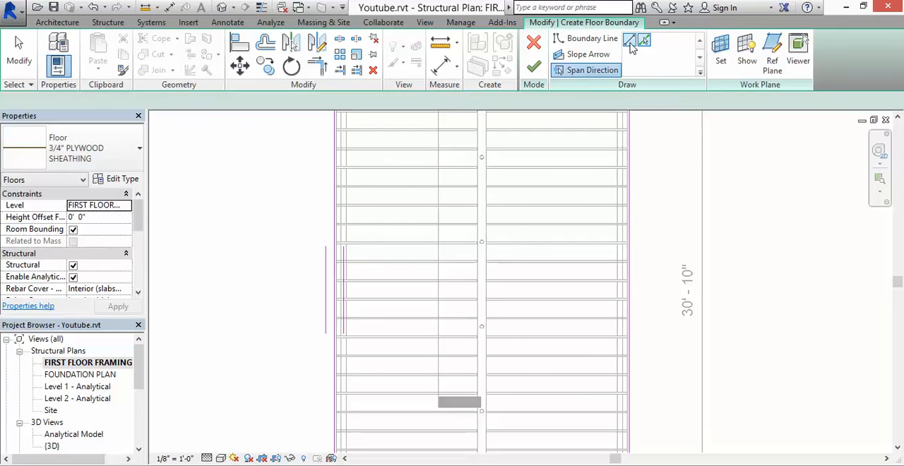
pyautogui.moveTo(631, 41)
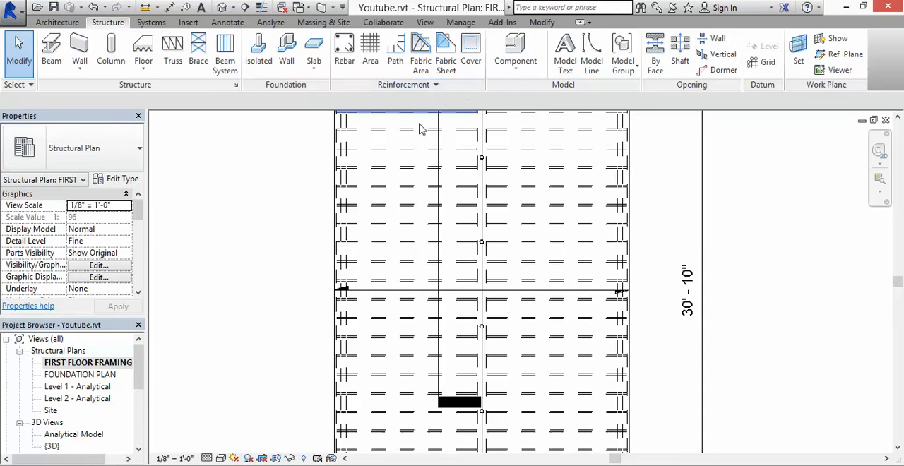
pyautogui.moveTo(338, 185)
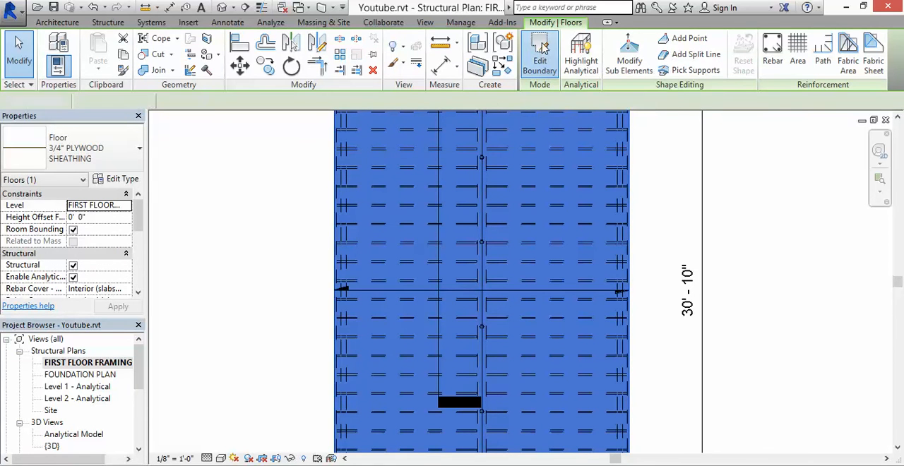
# - Reopen the sheathing floor's boundary sketch and finish the edit again
pyautogui.click(540, 53)
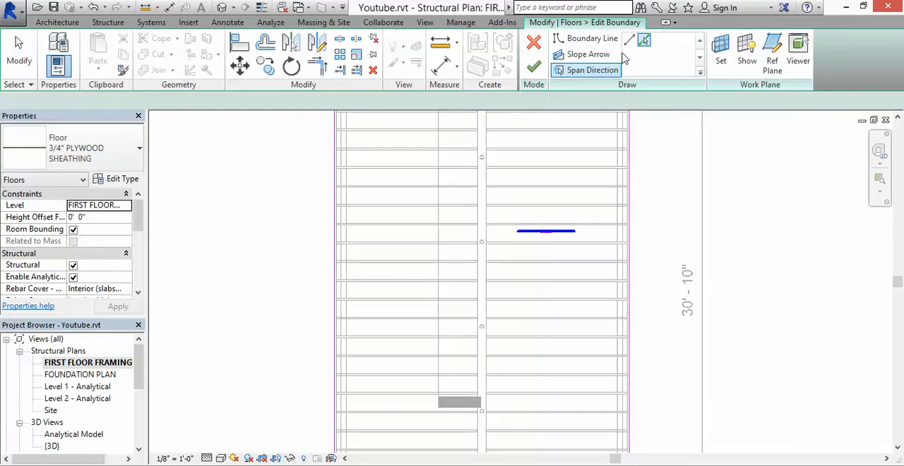
pyautogui.moveTo(629, 40)
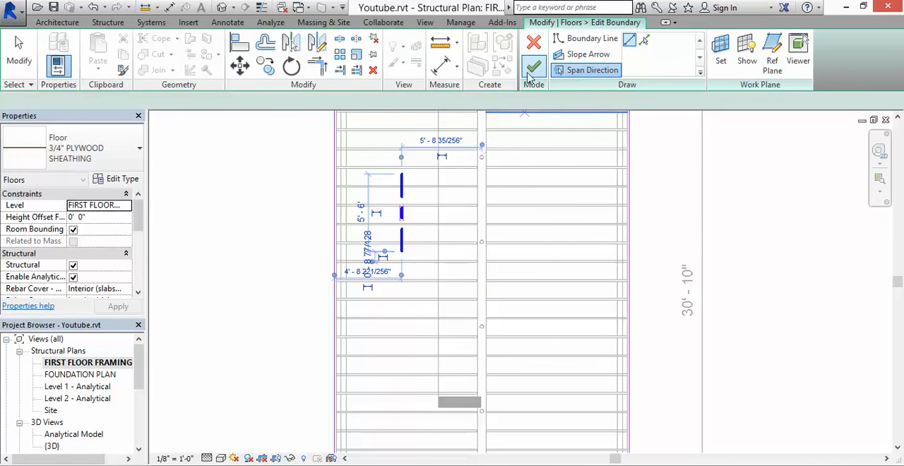
pyautogui.click(533, 68)
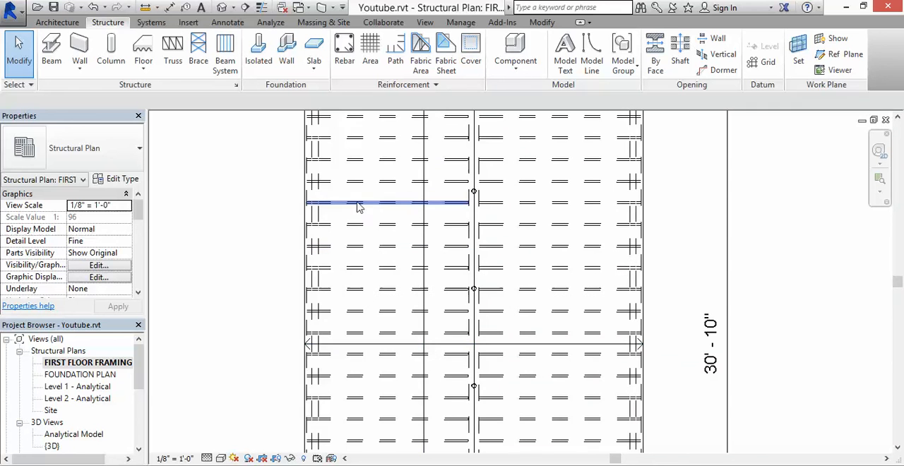
# - Clear the selection and switch to the default 3D view of the sheathed framing
pyautogui.click(268, 221)
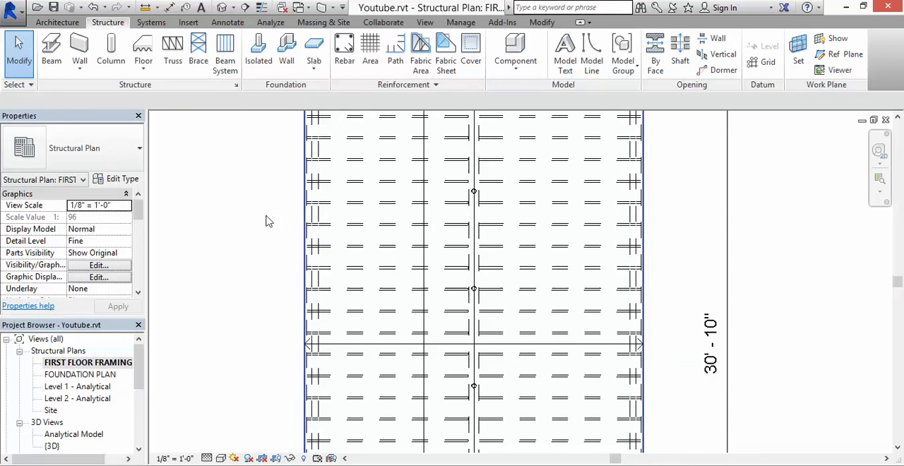
pyautogui.rightClick(473, 247)
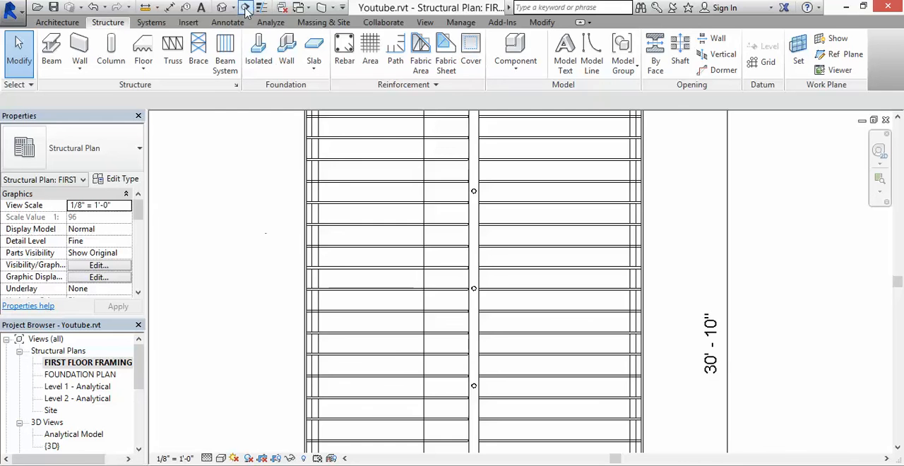
pyautogui.click(245, 7)
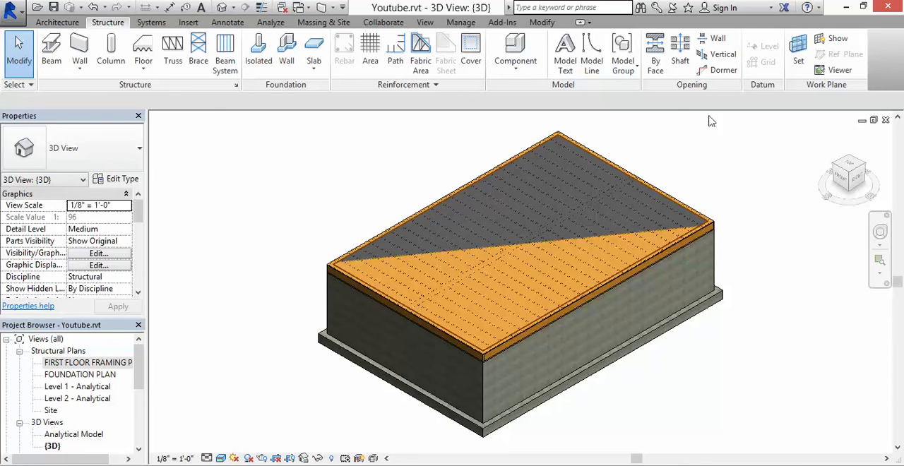
pyautogui.moveTo(747, 172)
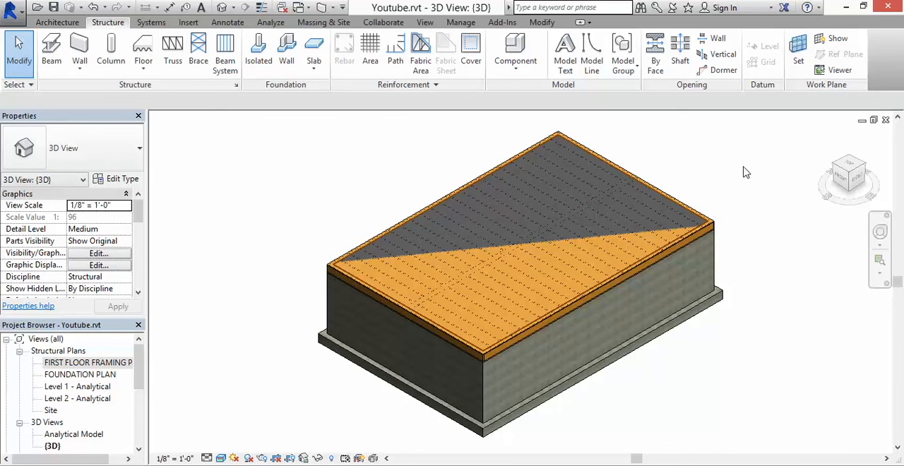